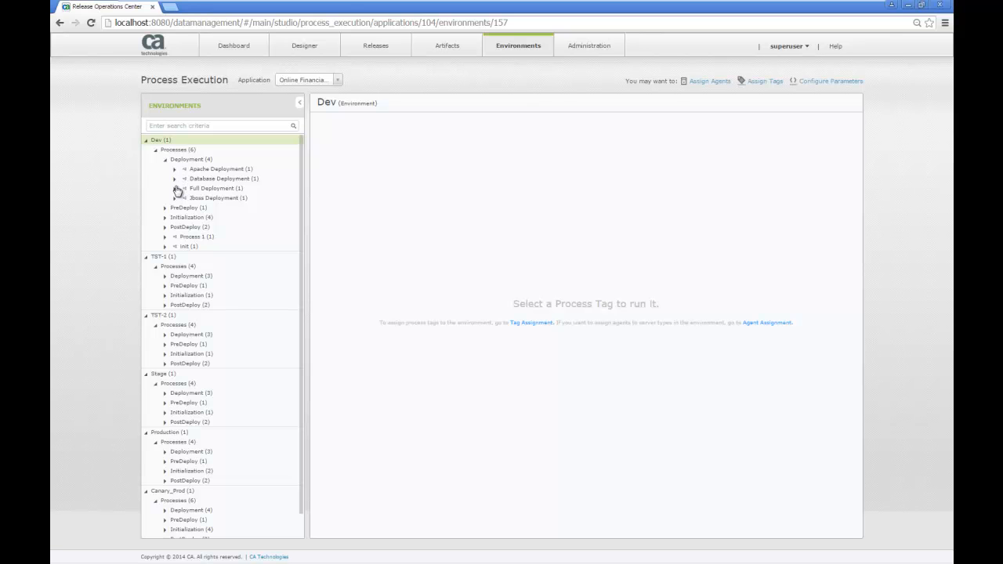
- Bring up the Latest run of Dev > Deployment > Full Deployment and load it in the Designer
left_click(175, 188)
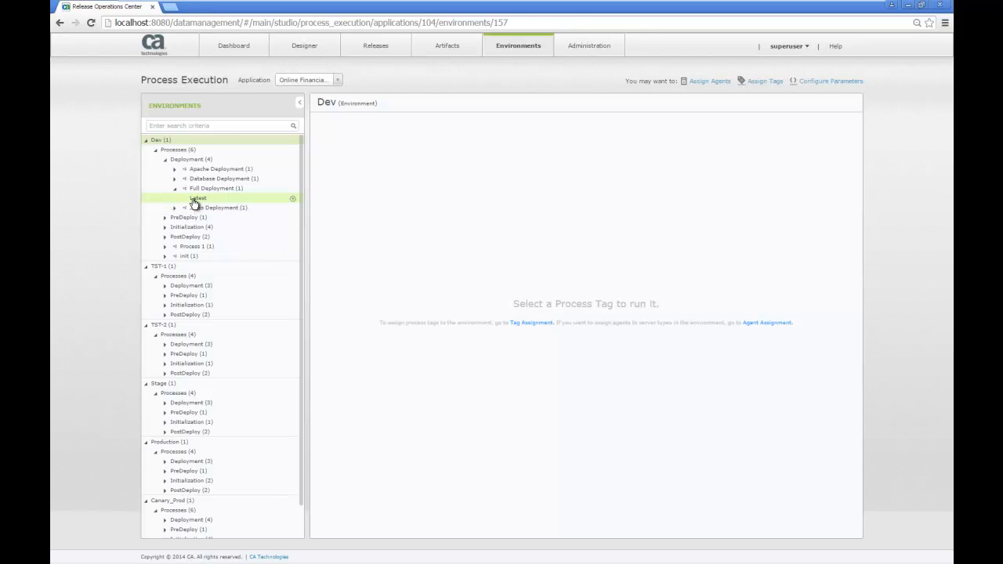
left_click(197, 197)
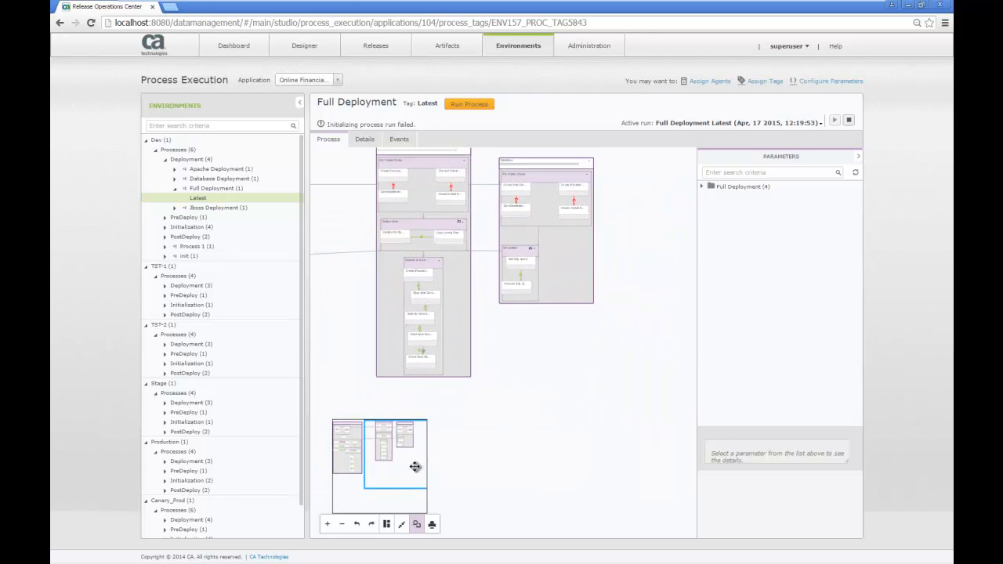
left_click_drag(415, 467, 377, 459)
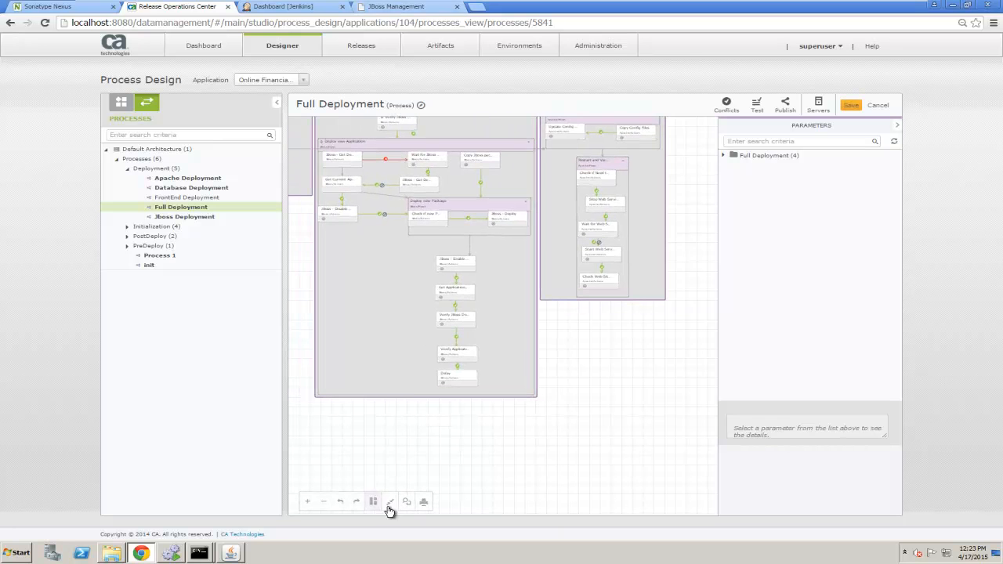
left_click(406, 501)
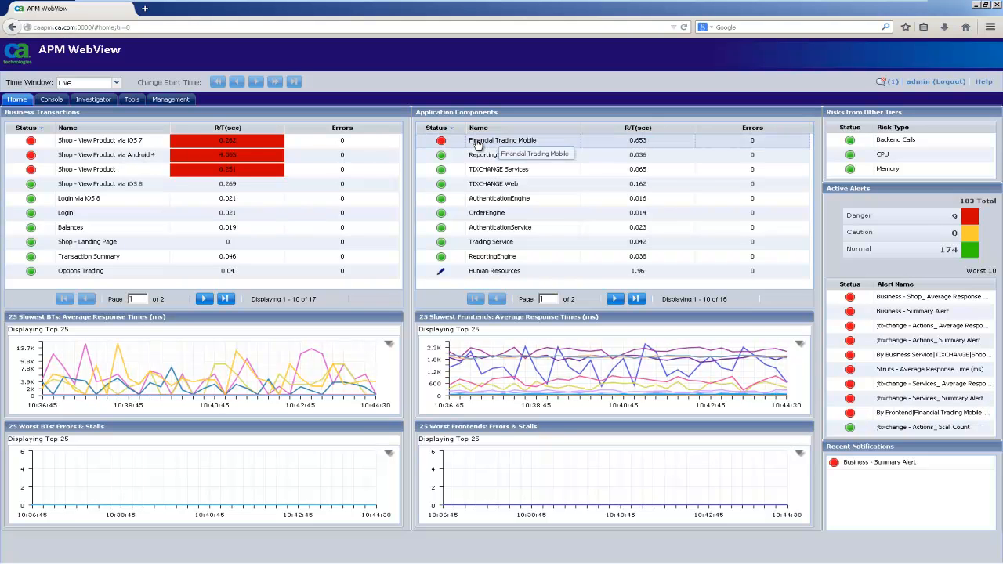
- Investigate Financial Trading Mobile from Home and expand its metrics tree
left_click(501, 141)
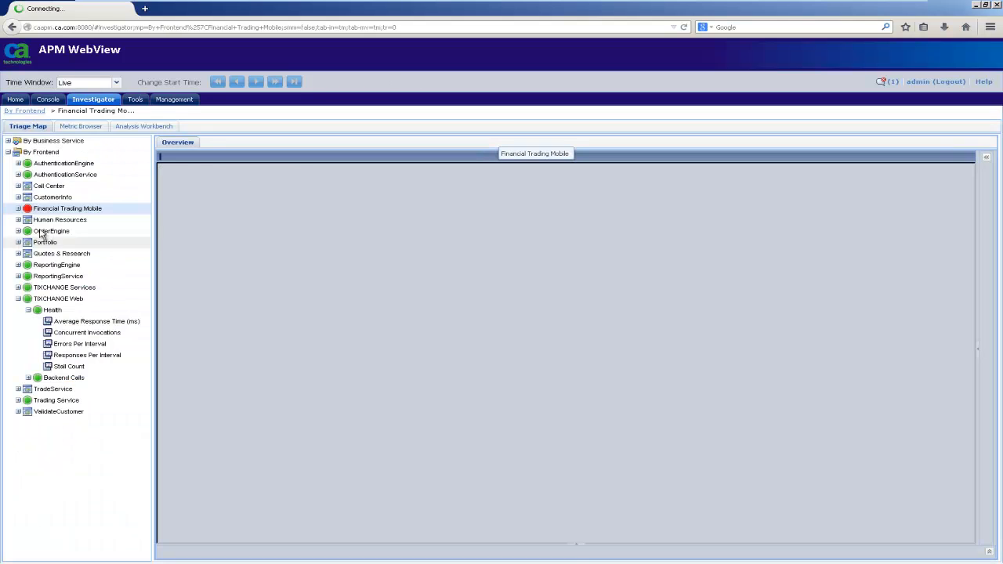
left_click(67, 209)
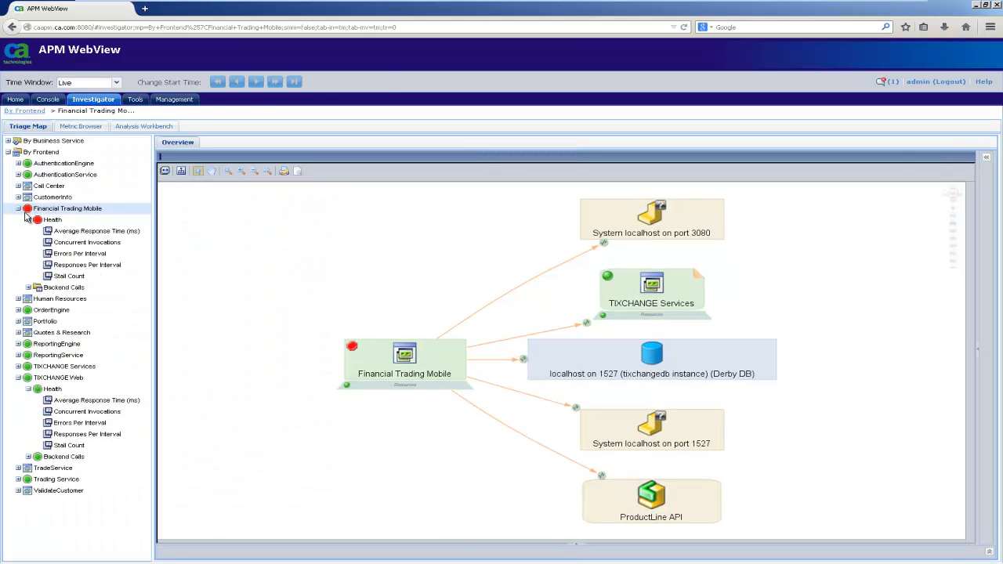
left_click(97, 230)
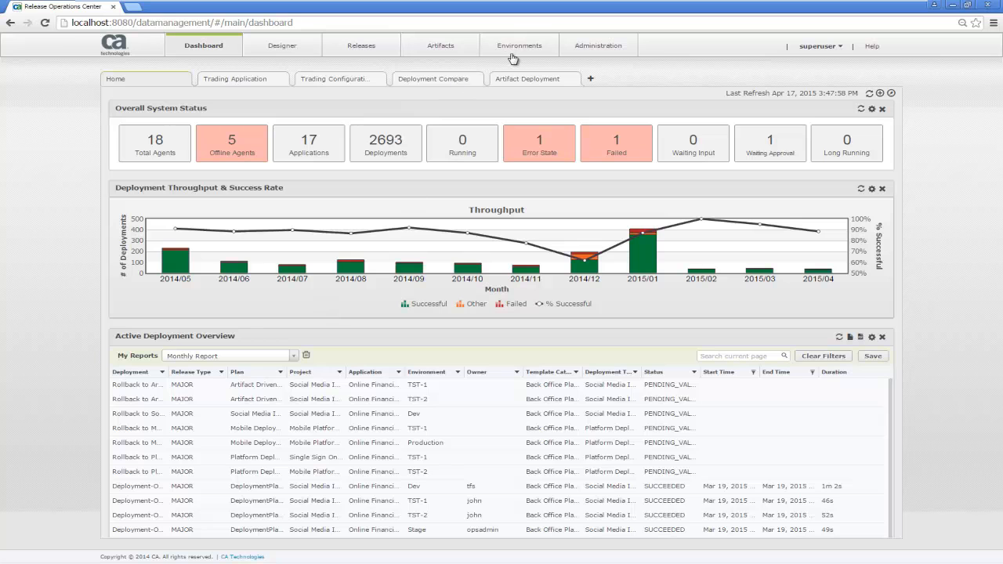
mouse_move(515, 54)
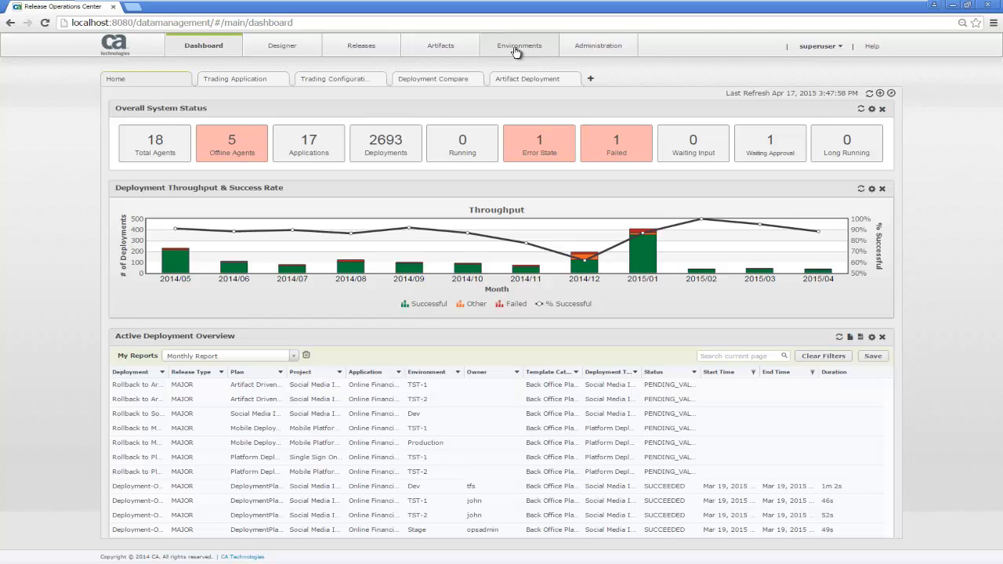
- In Agent Assignment, reduce Production's JBoss server type from ten agents to eight
left_click(519, 45)
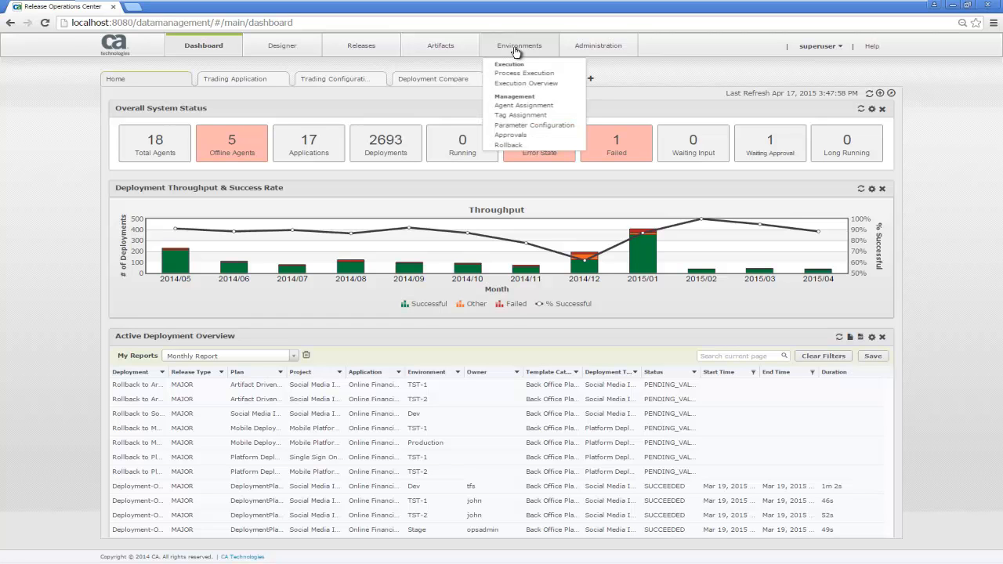
left_click(524, 105)
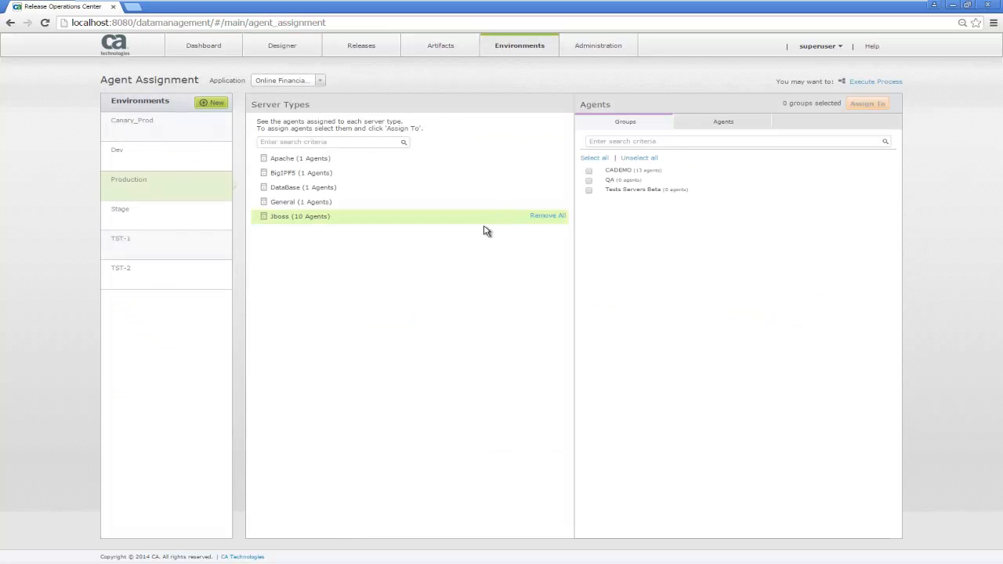
left_click(298, 216)
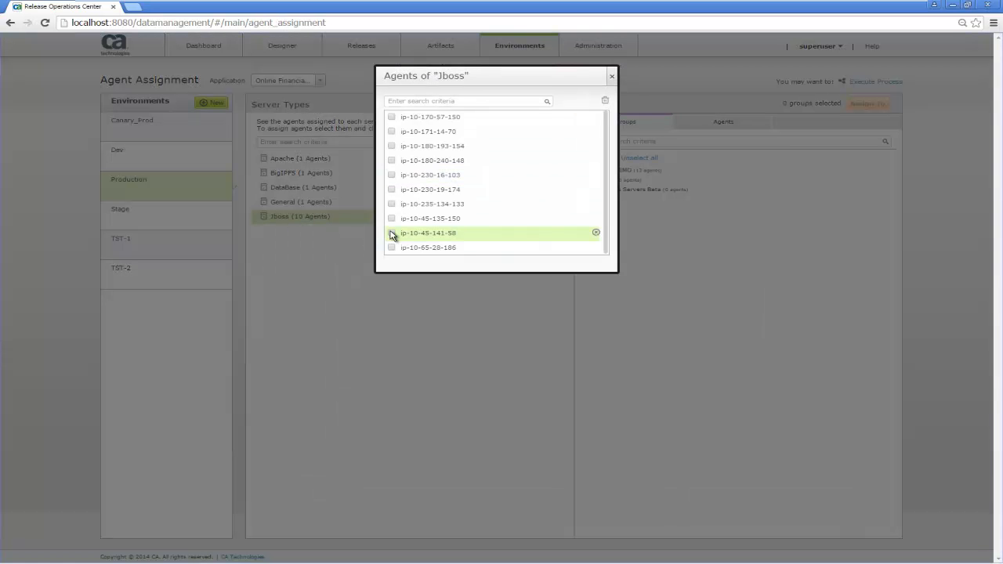
left_click(392, 232)
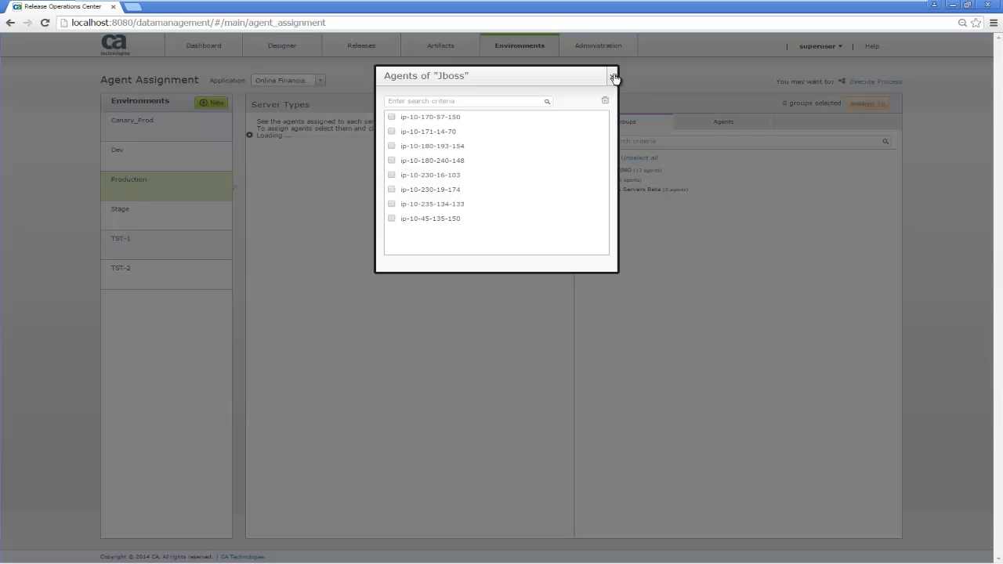
left_click(615, 76)
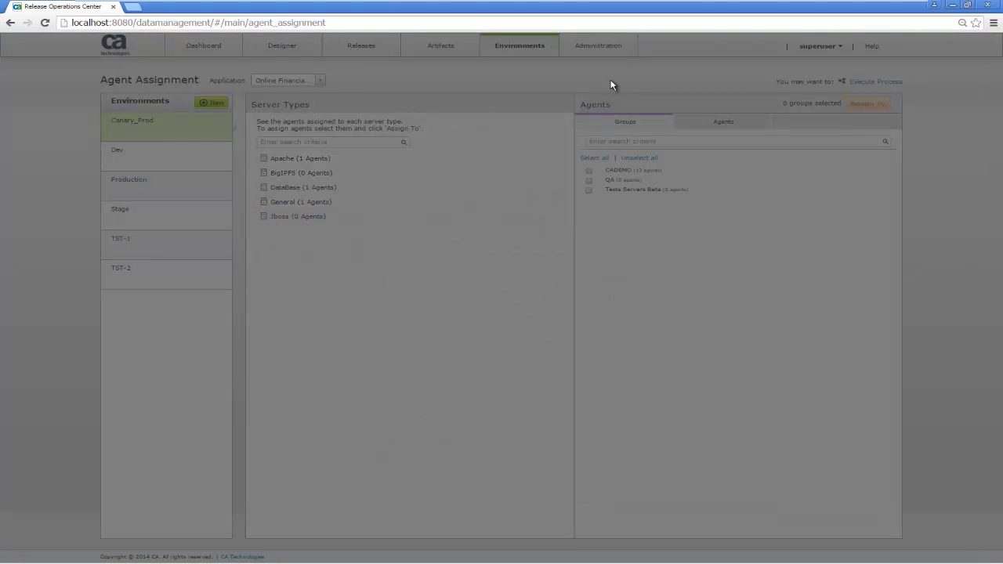
- Assign both freed agents to Canary_Prod's JBoss server type and save
left_click(723, 123)
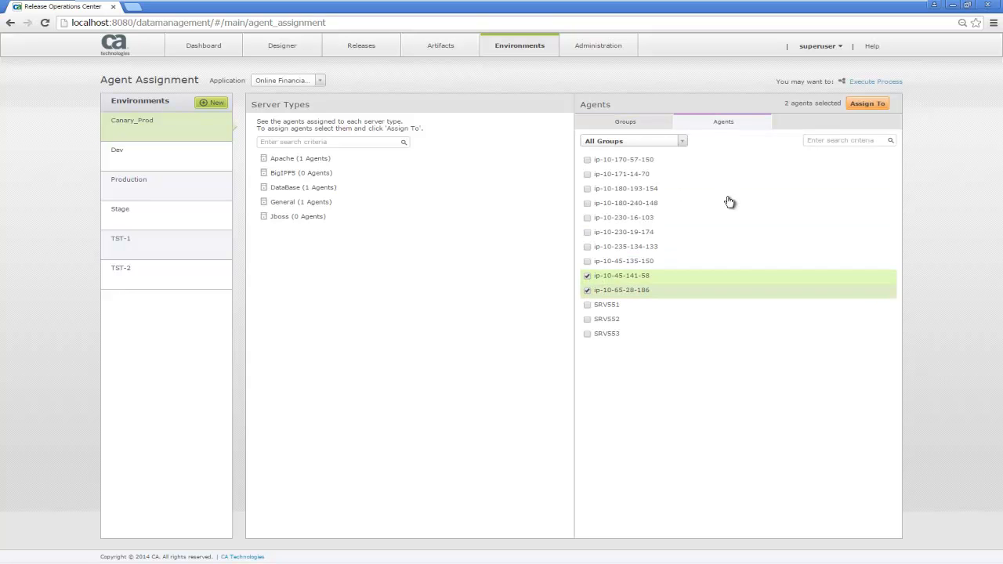
left_click(867, 104)
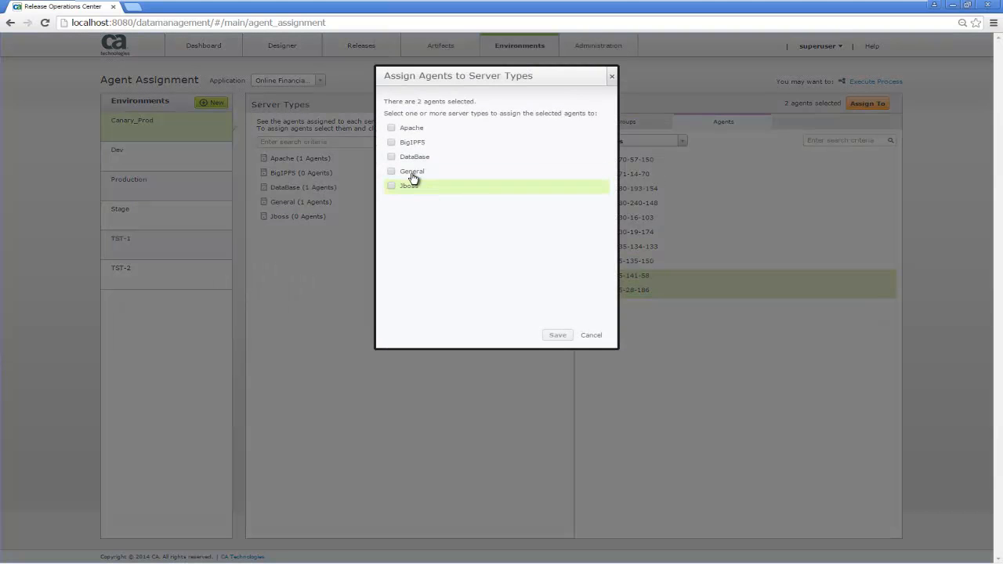
left_click(392, 185)
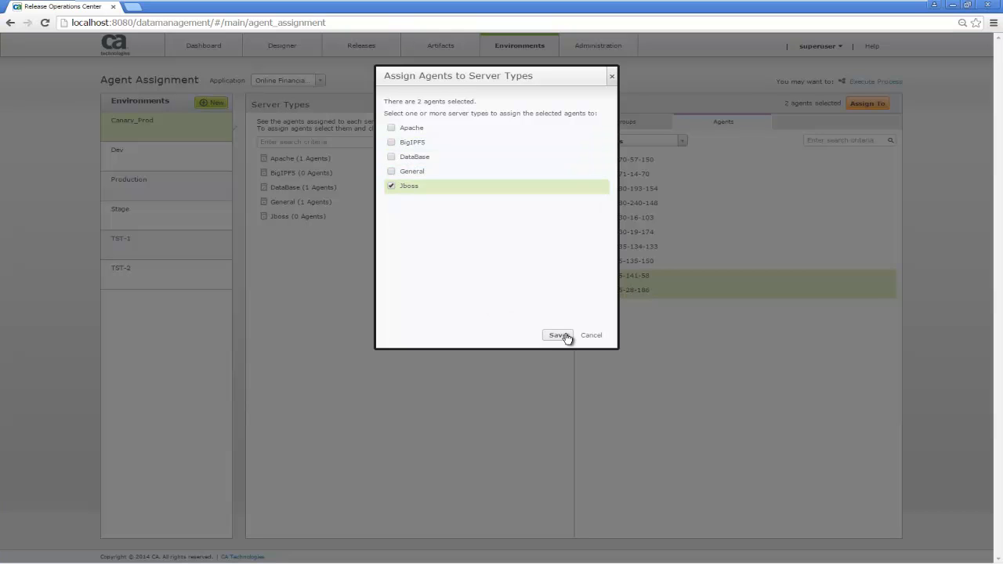
left_click(558, 335)
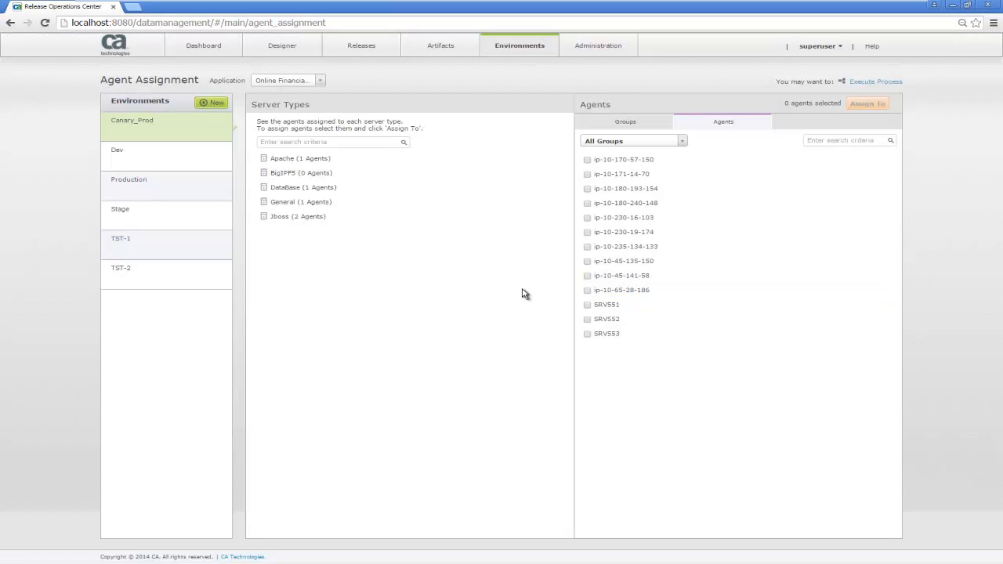
mouse_move(392, 274)
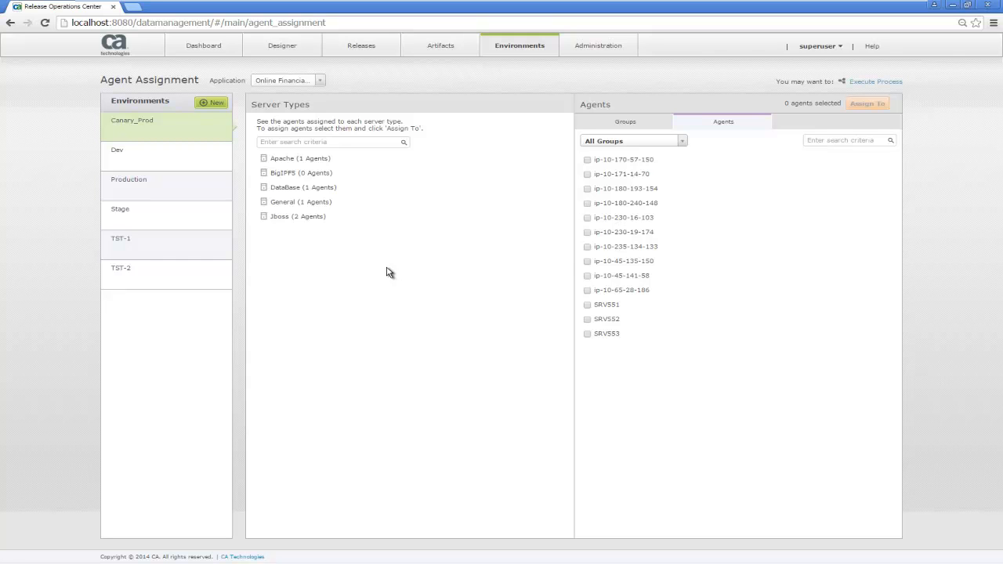
left_click(624, 122)
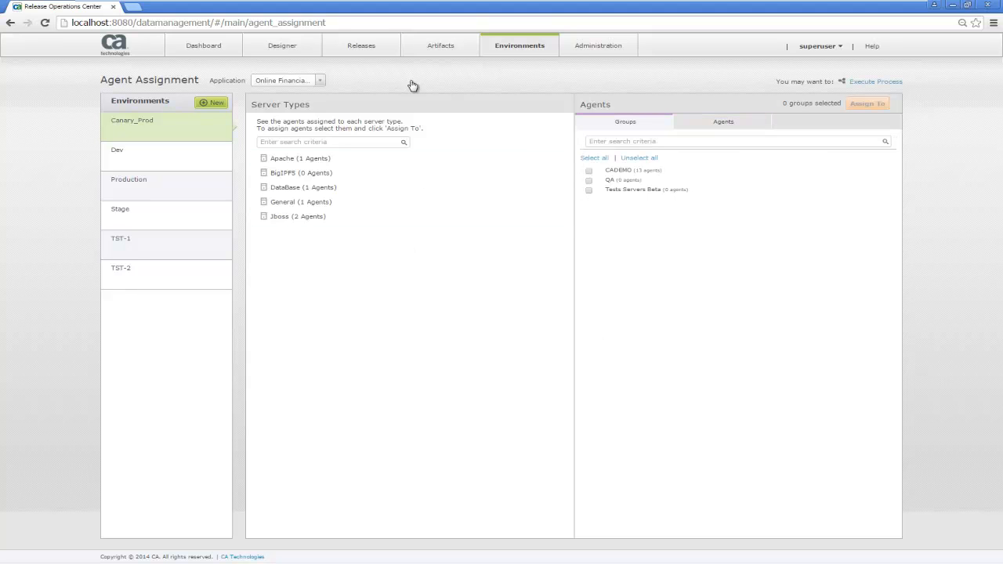
left_click(361, 43)
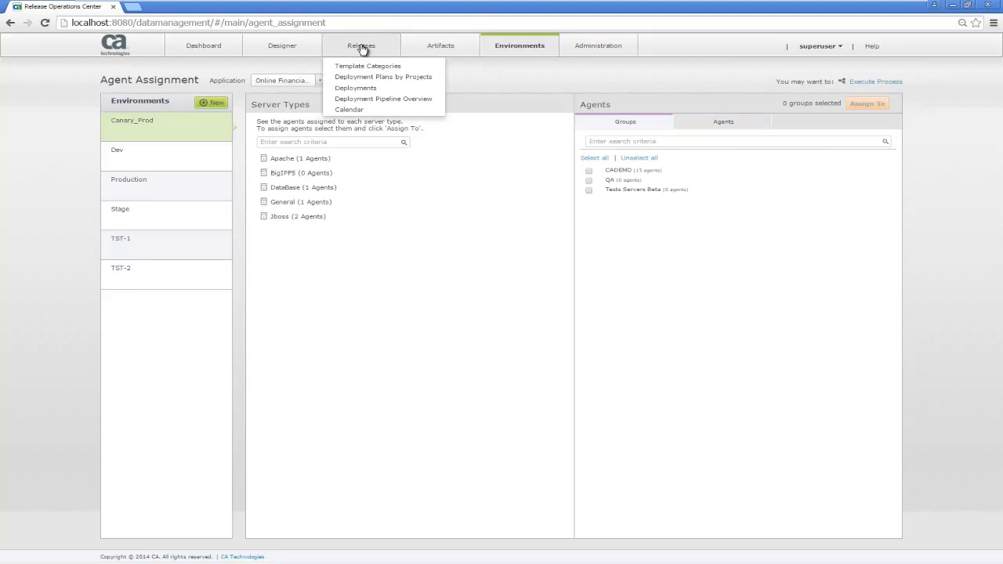
- Show the Deployment Pipeline Overview and watch Mobile Platform's TST, Stage and Production reach Succeeded
left_click(383, 98)
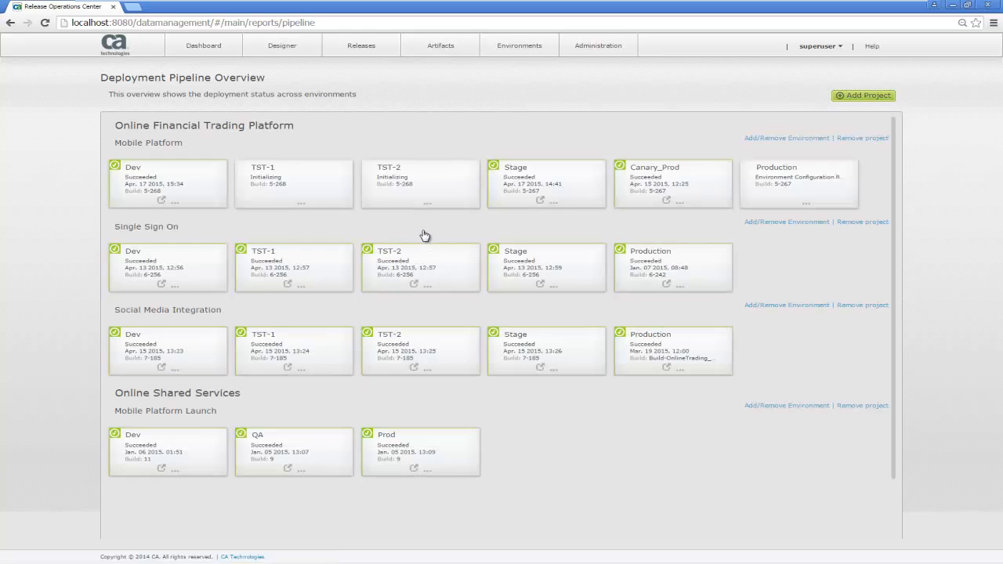
mouse_move(179, 223)
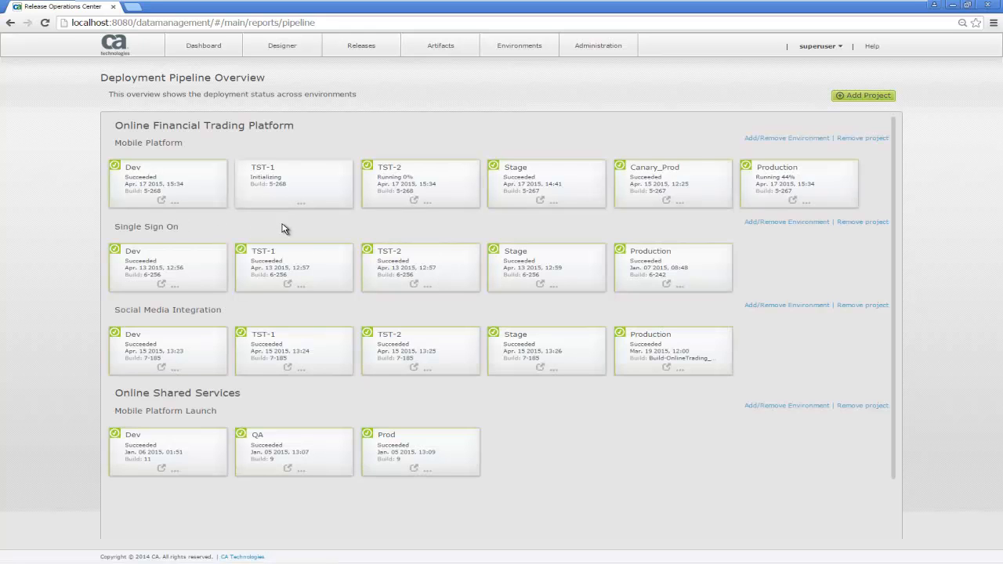
mouse_move(326, 232)
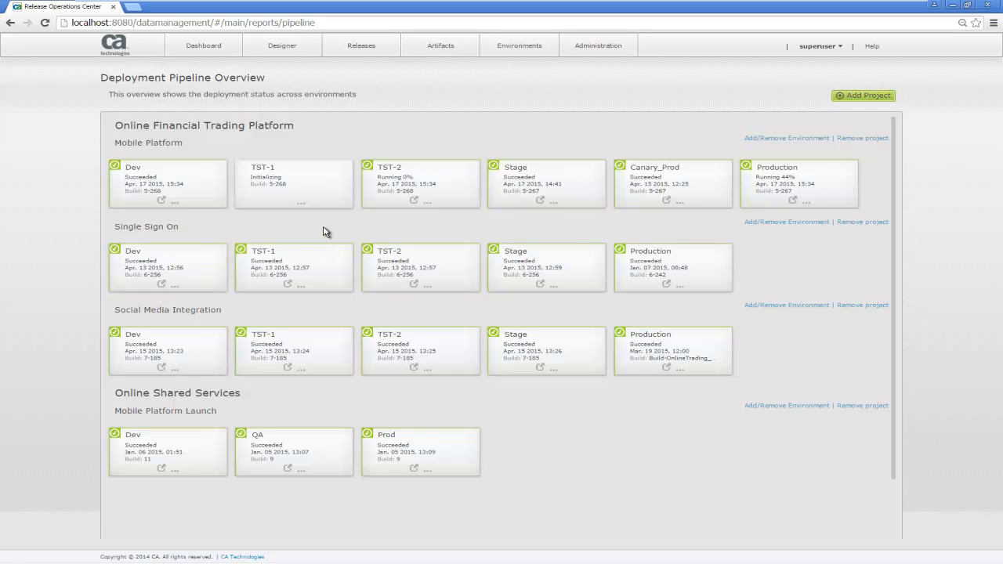
mouse_move(329, 232)
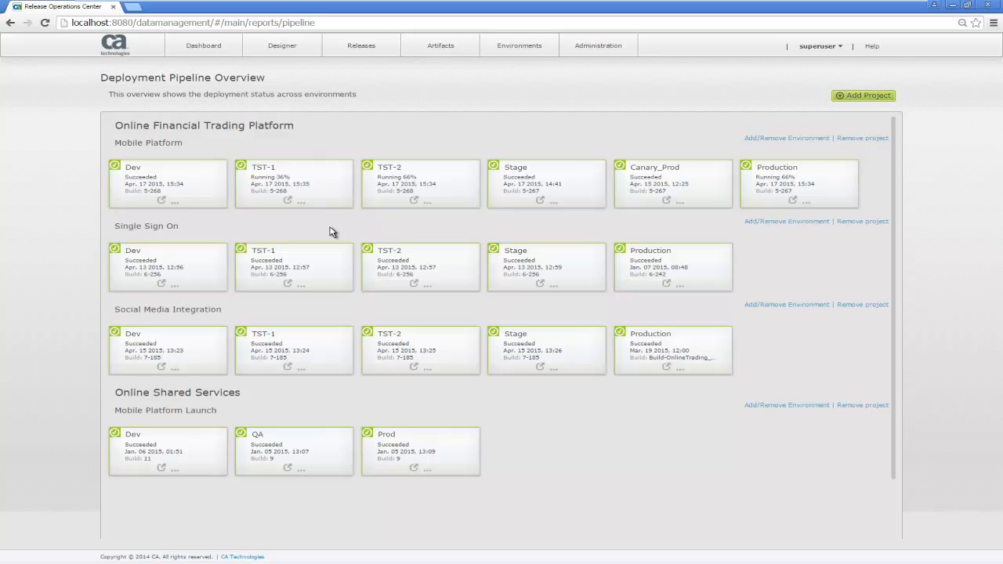
mouse_move(332, 210)
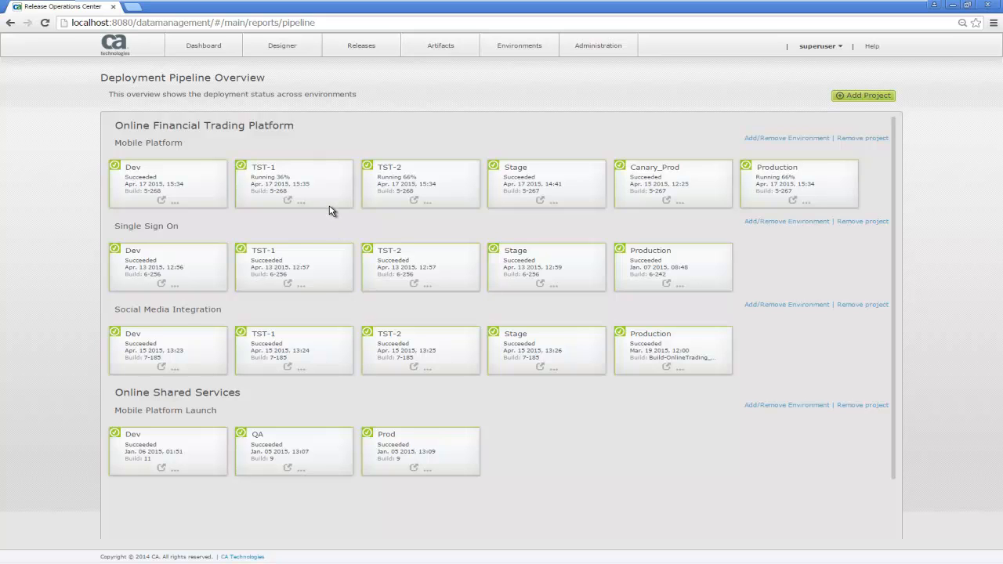
mouse_move(210, 232)
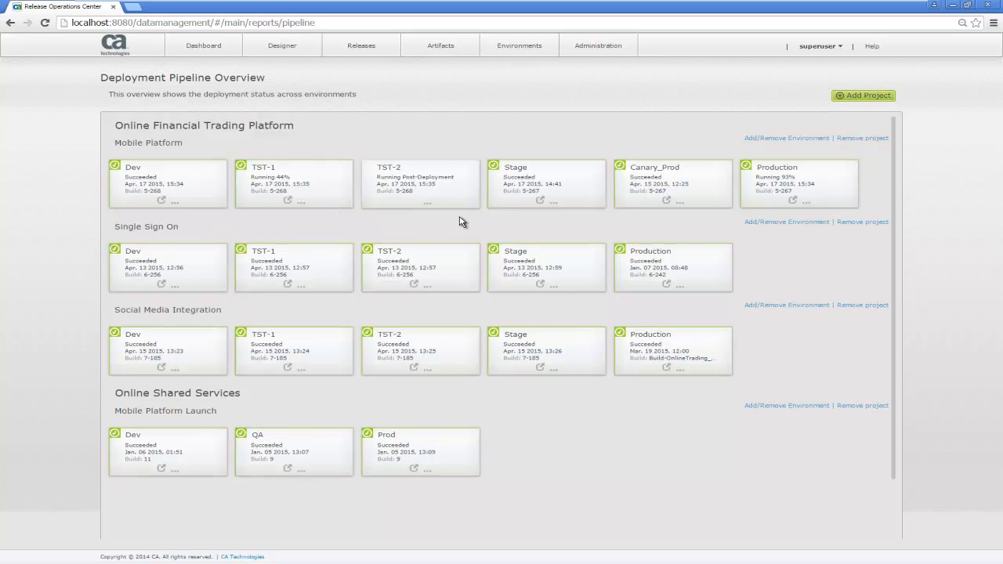
mouse_move(486, 196)
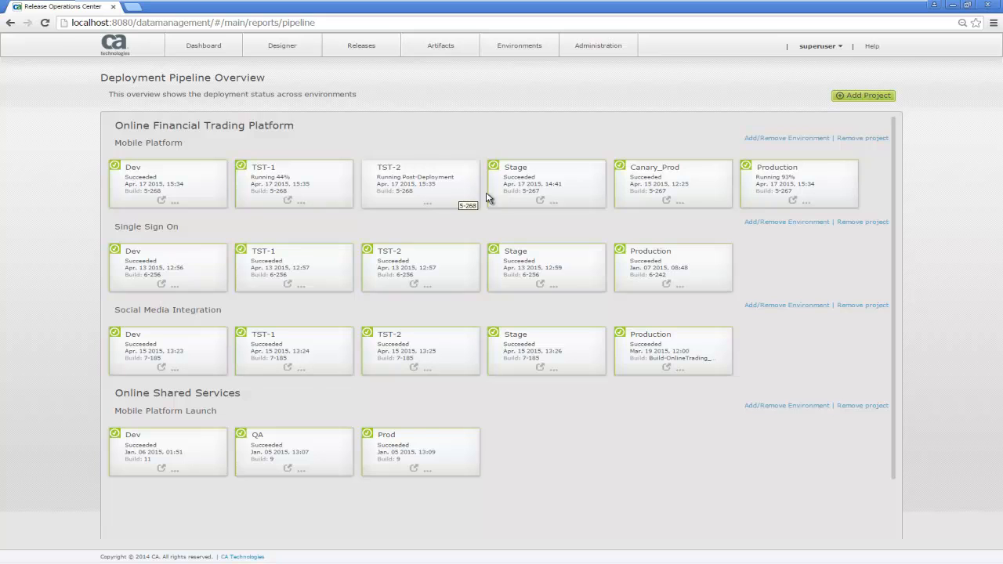
mouse_move(533, 186)
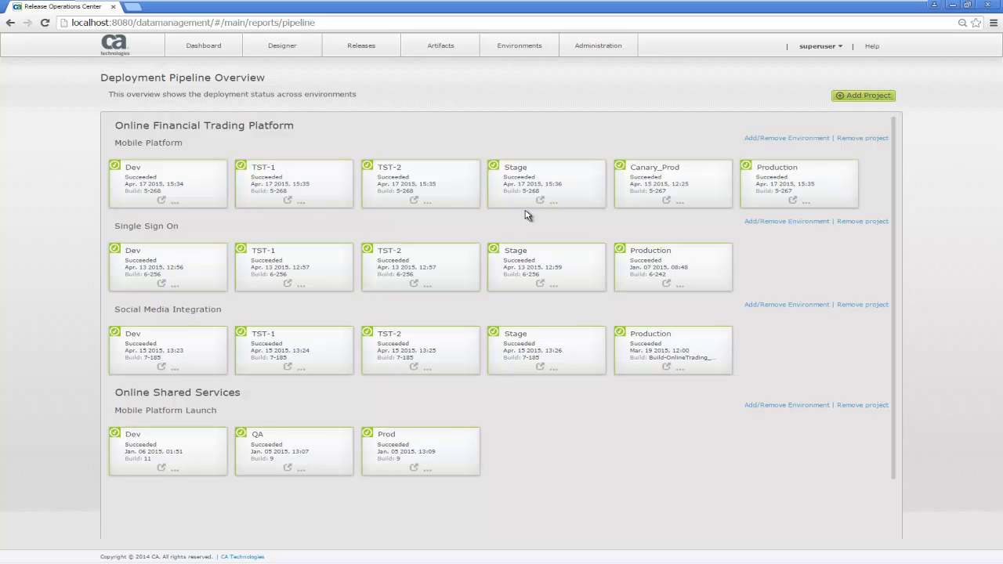
- Promote Mobile Platform's Stage deployment to Canary_Prod and confirm with Yes
left_click(553, 201)
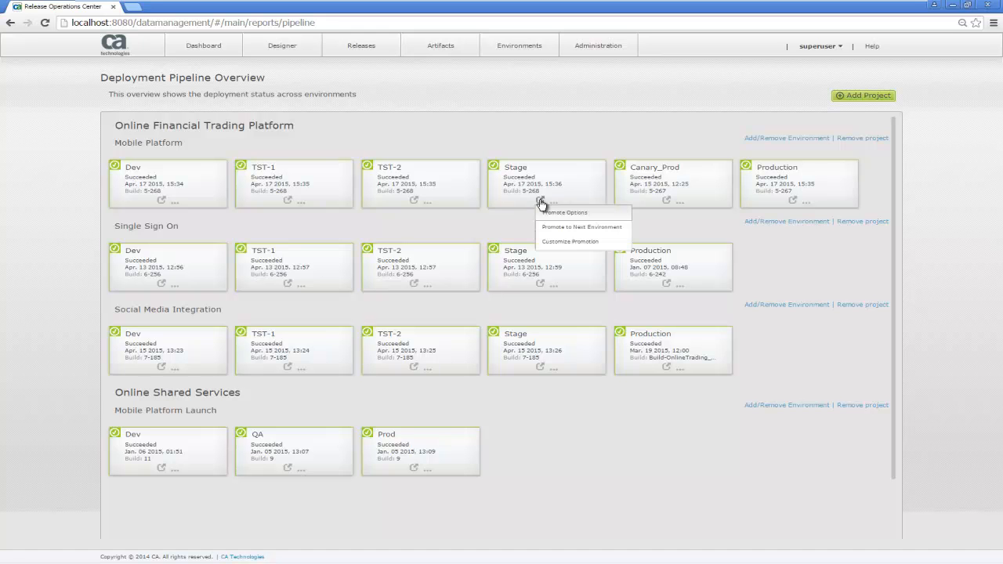
mouse_move(559, 226)
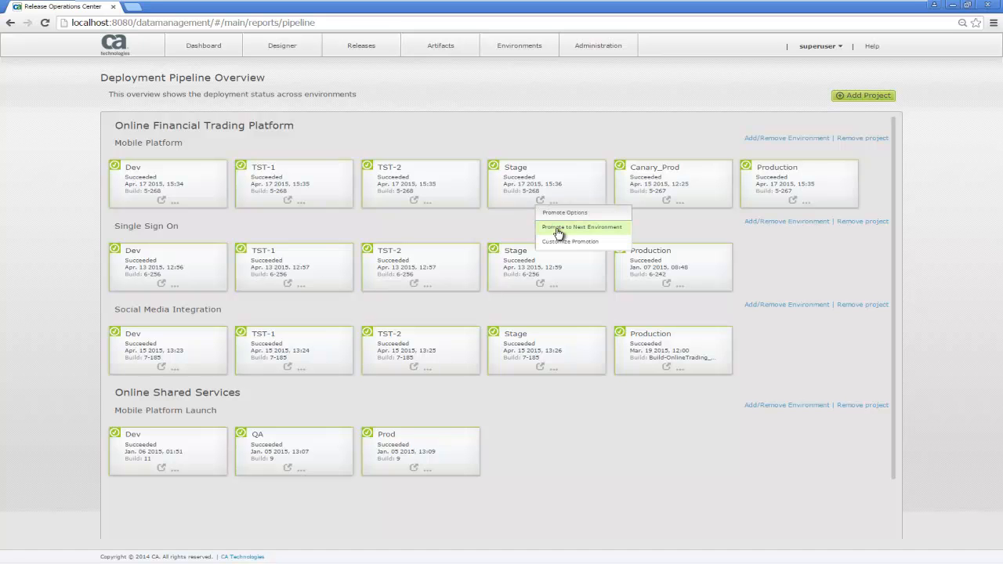
left_click(582, 228)
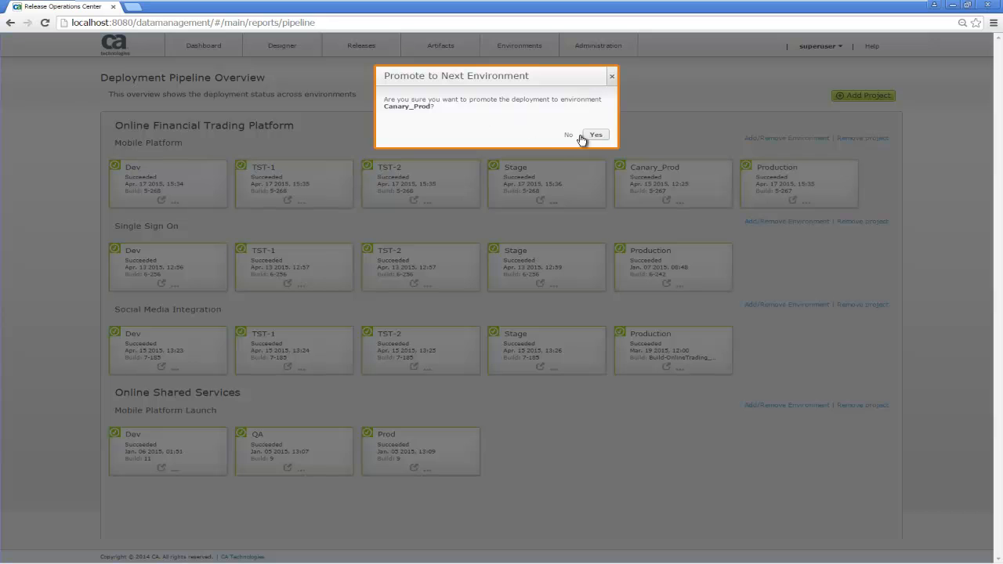
left_click(596, 135)
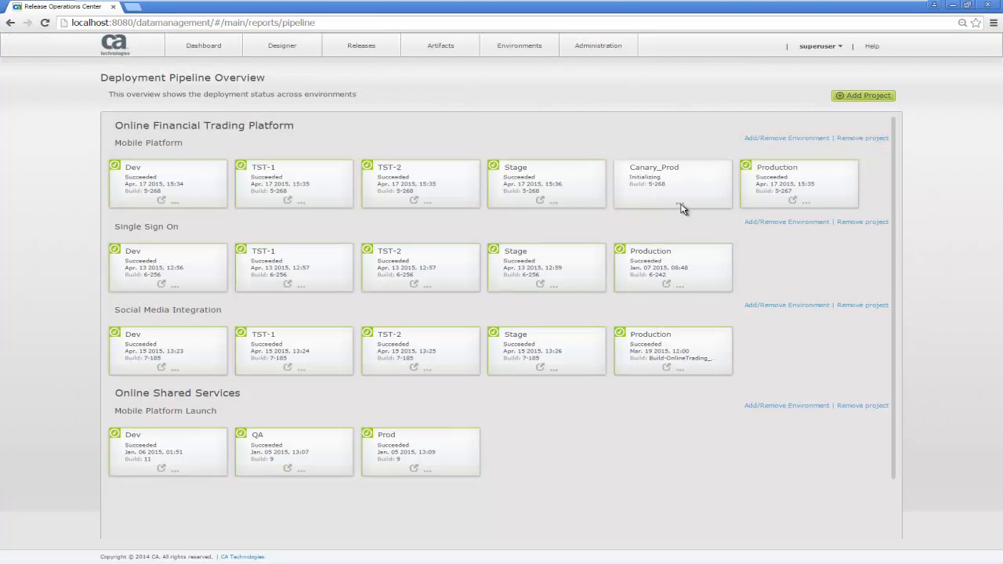
mouse_move(681, 216)
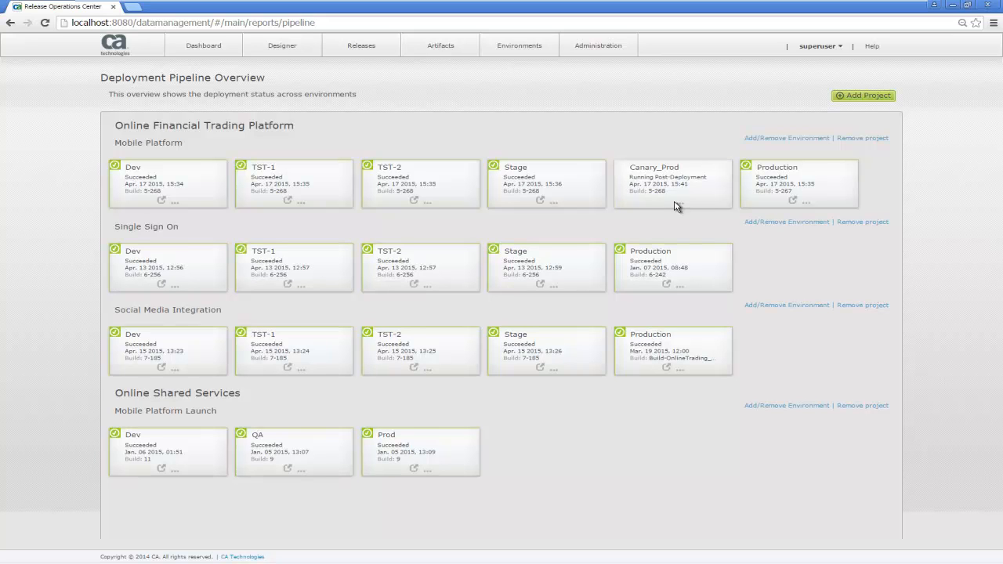
mouse_move(684, 212)
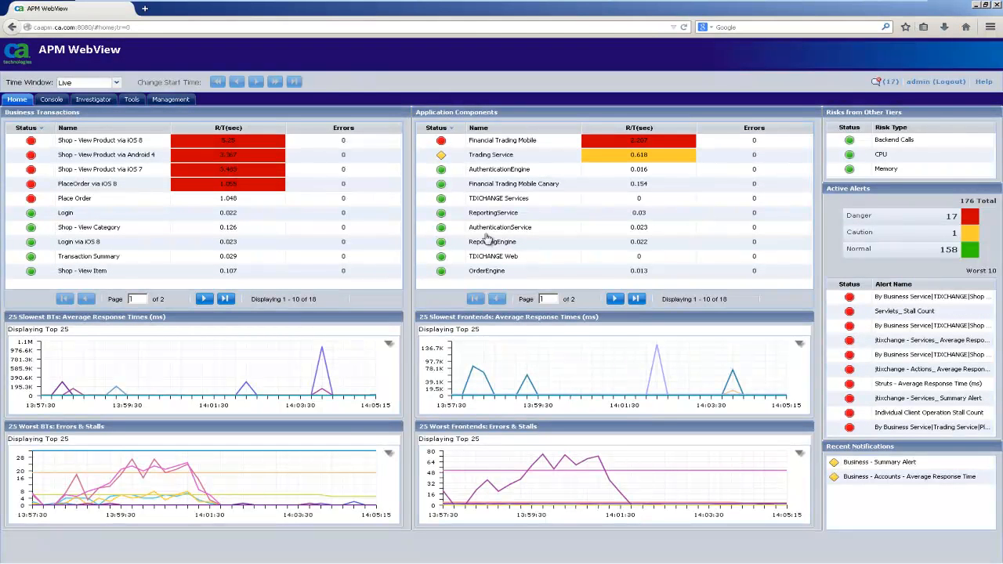
mouse_move(563, 213)
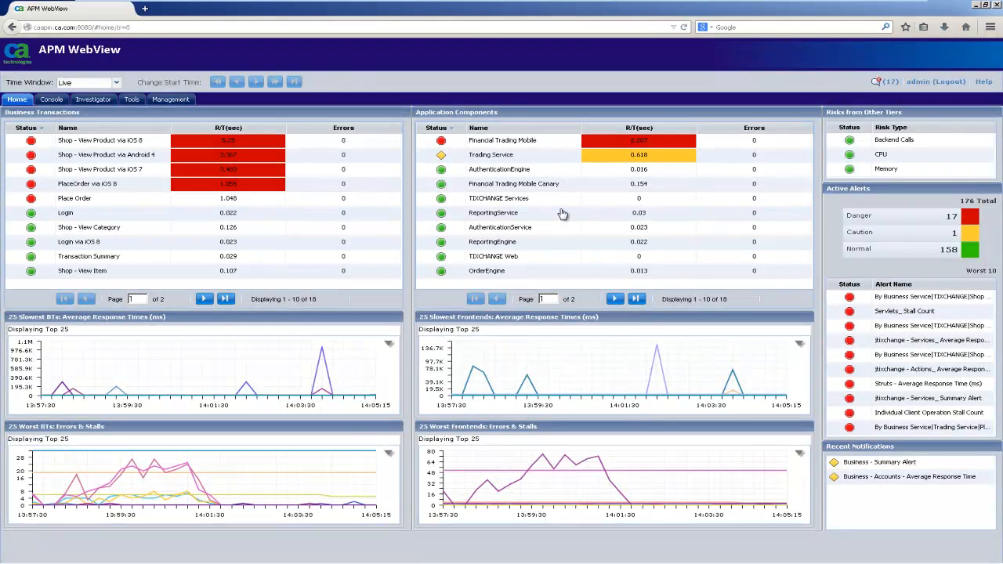
mouse_move(611, 218)
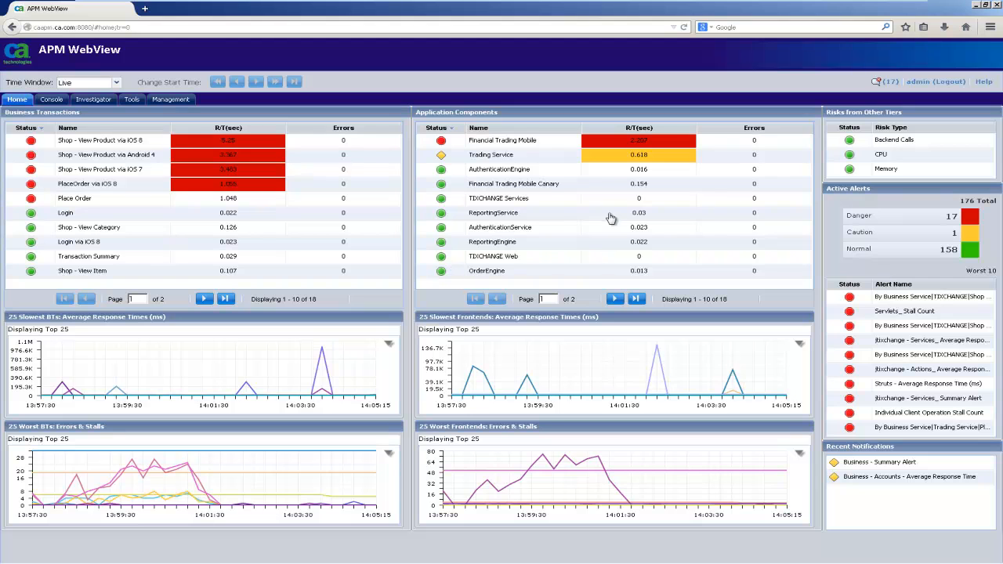
mouse_move(558, 188)
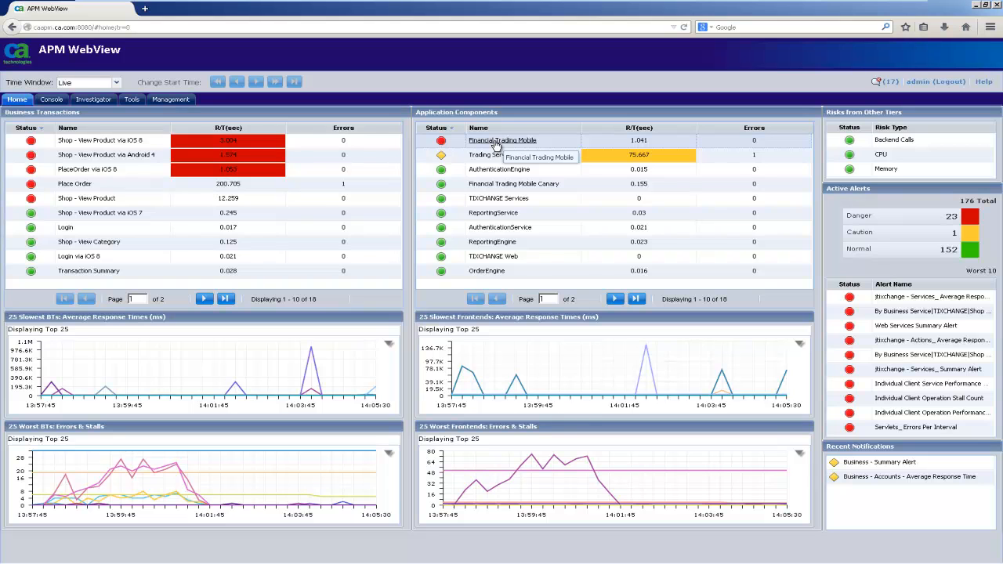
mouse_move(492, 189)
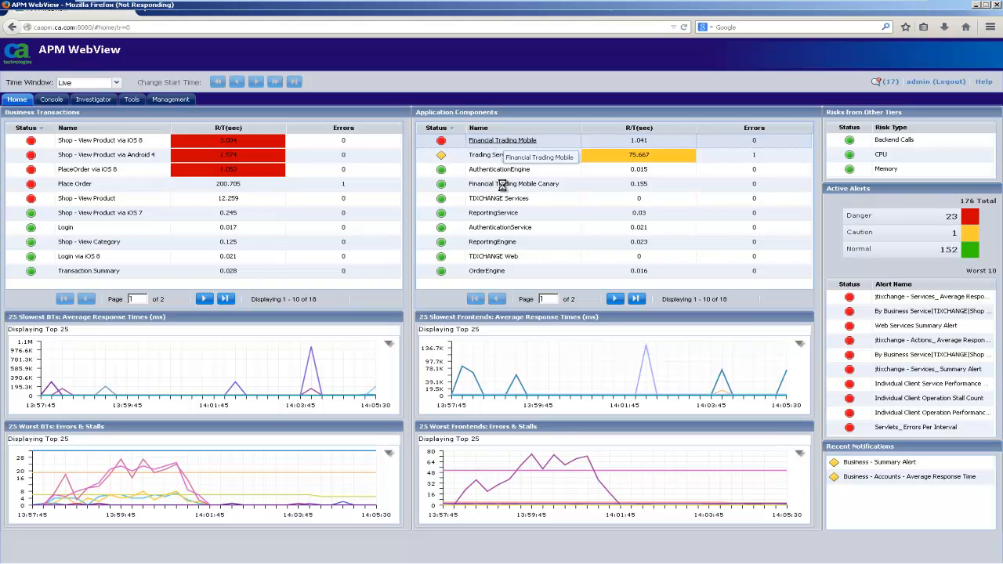
- Chart Average Response Time for Financial Trading Mobile, then for Financial Trading Mobile Canary
left_click(501, 141)
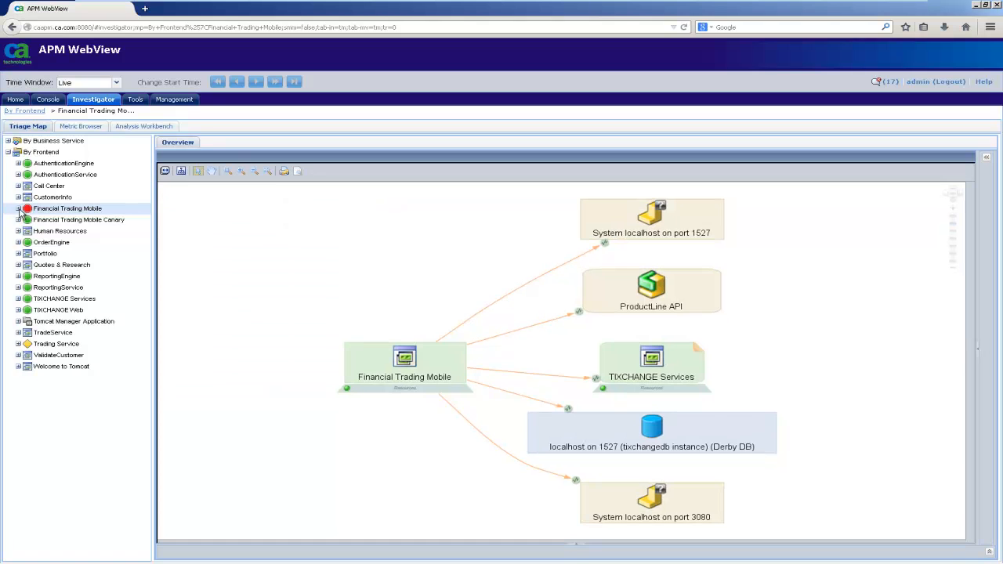
left_click(19, 208)
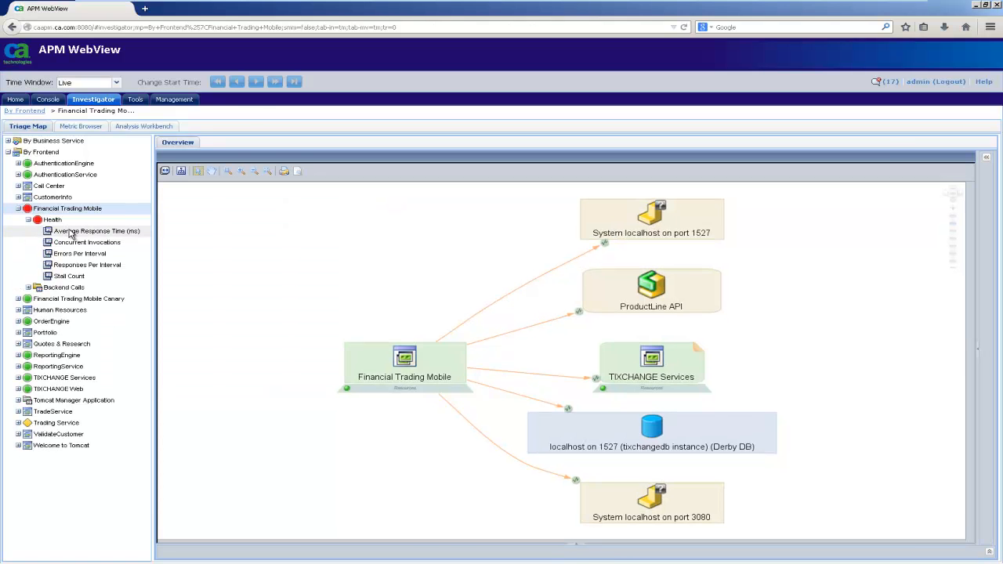
left_click(96, 230)
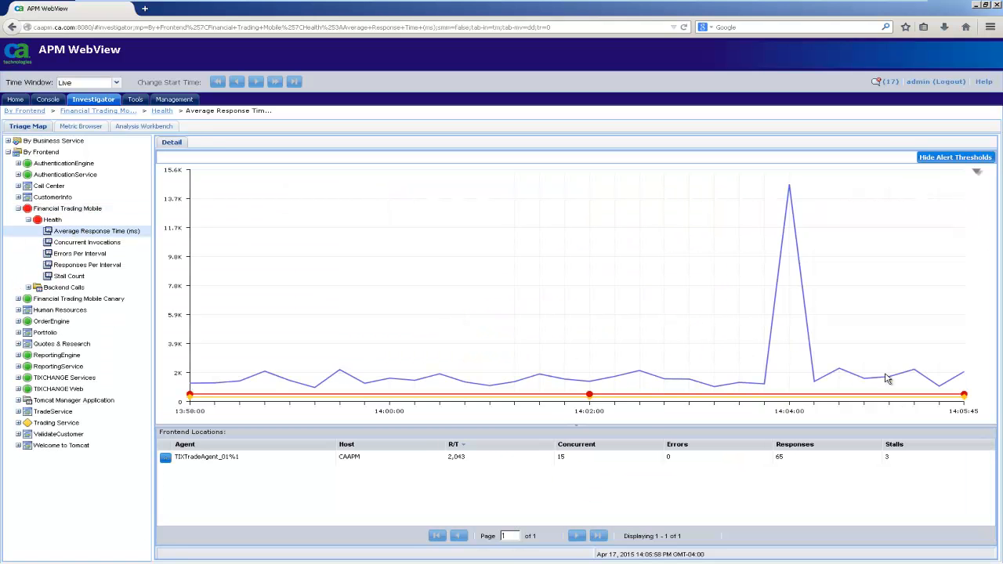
mouse_move(290, 301)
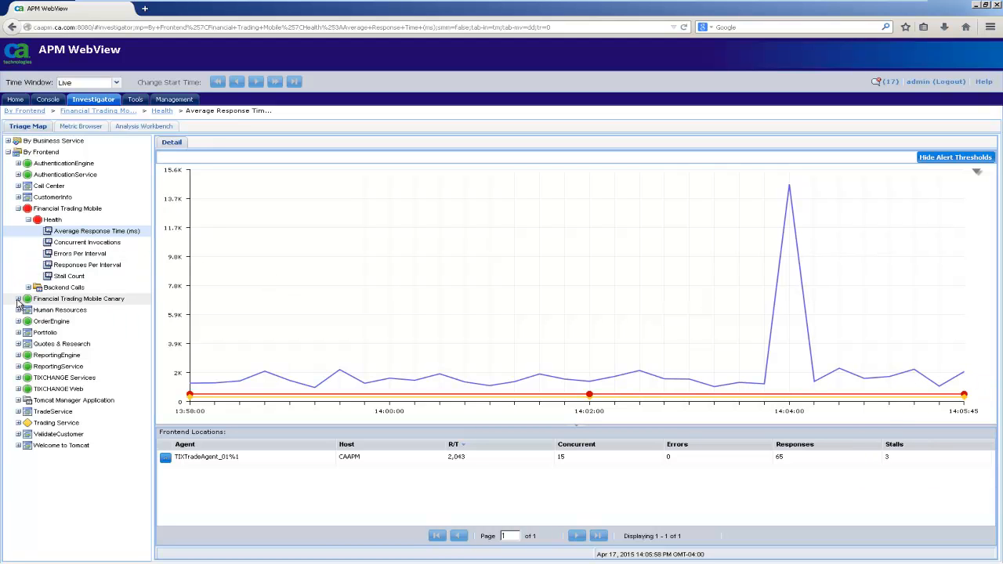
left_click(19, 298)
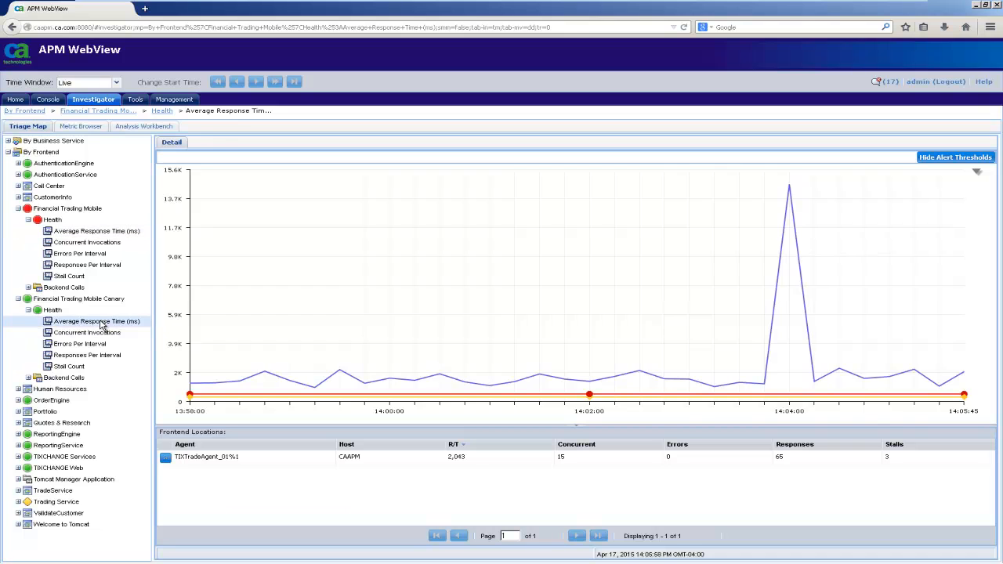
left_click(97, 322)
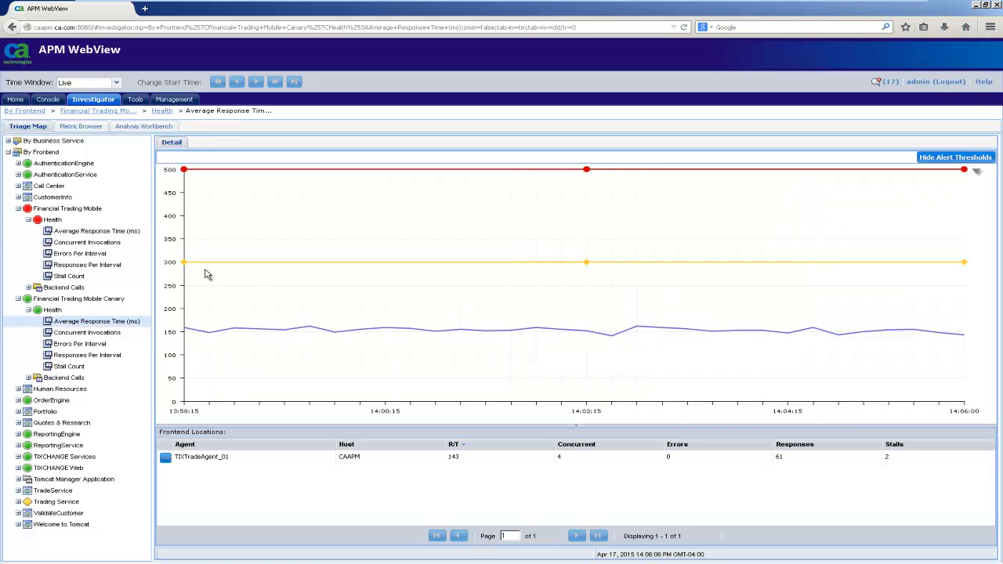
mouse_move(709, 368)
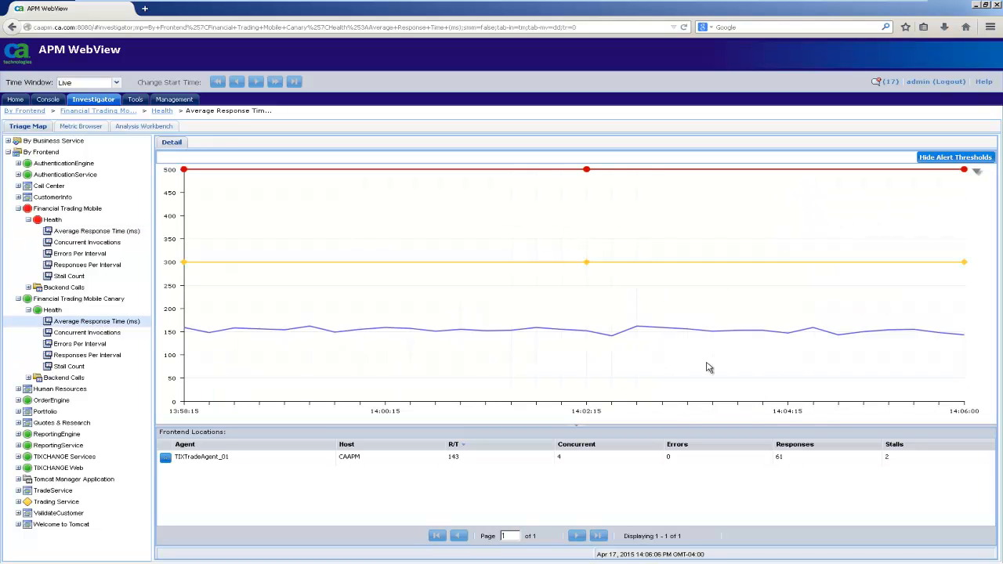
mouse_move(793, 368)
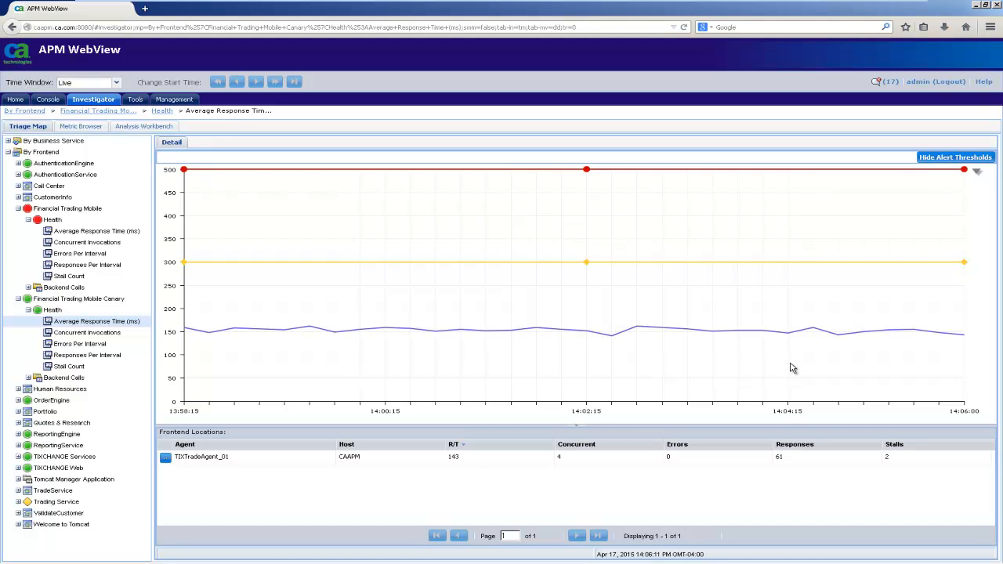